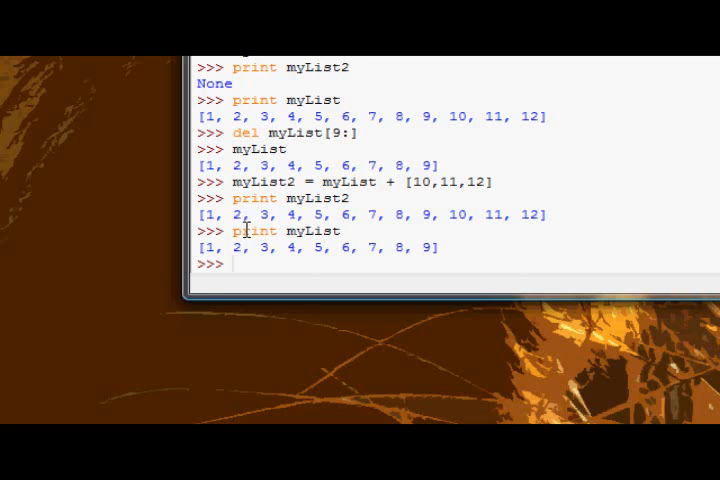
# - Delete myList2, then start a myList.index( call at the prompt
pyautogui.write('dle m')
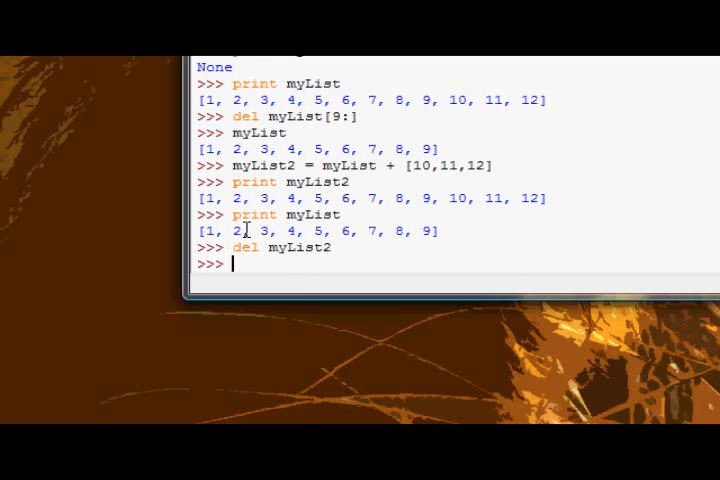
pyautogui.write('myList')
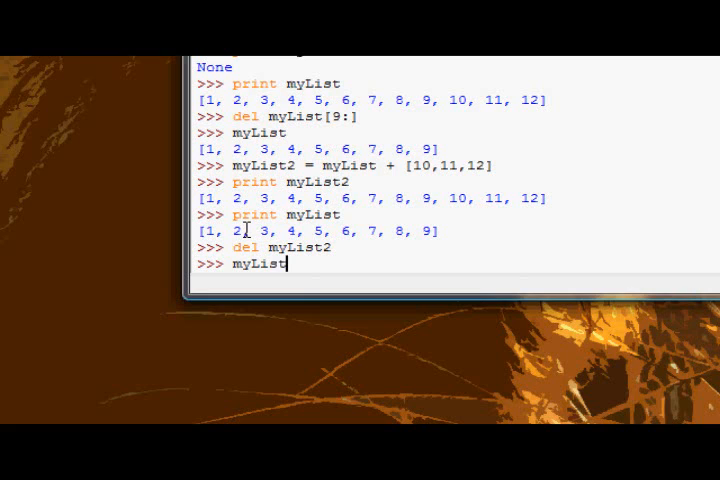
pyautogui.write('.')
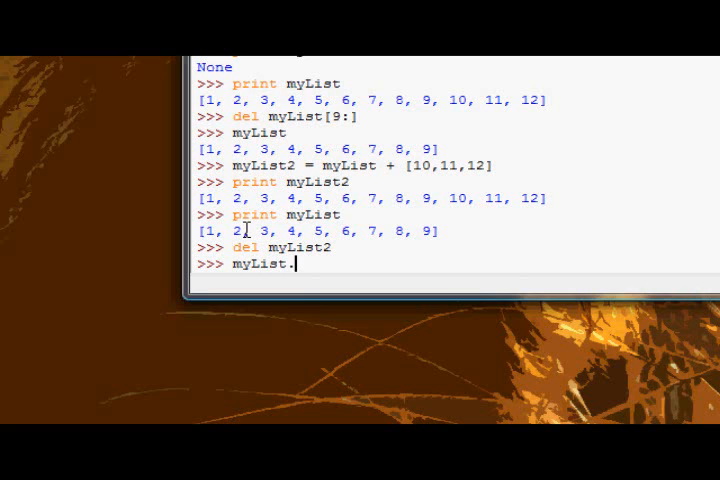
pyautogui.write('index (')
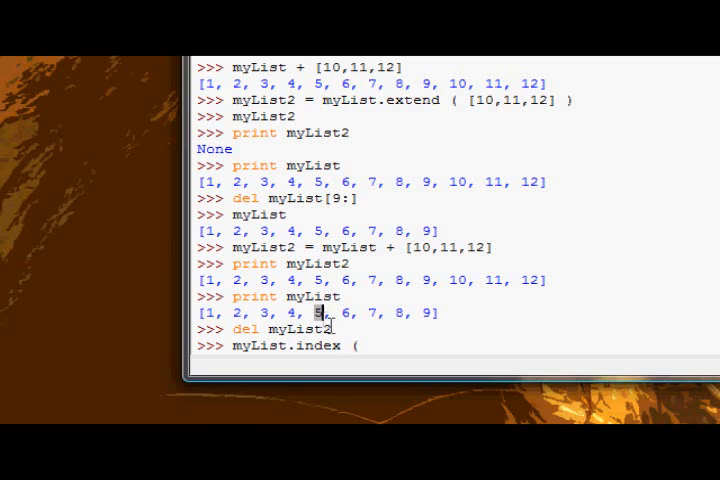
# - Store myList.index(5) as index_of_5 (value 4) and retrieve 5 via myList[index_of_5]
pyautogui.scroll(-3)
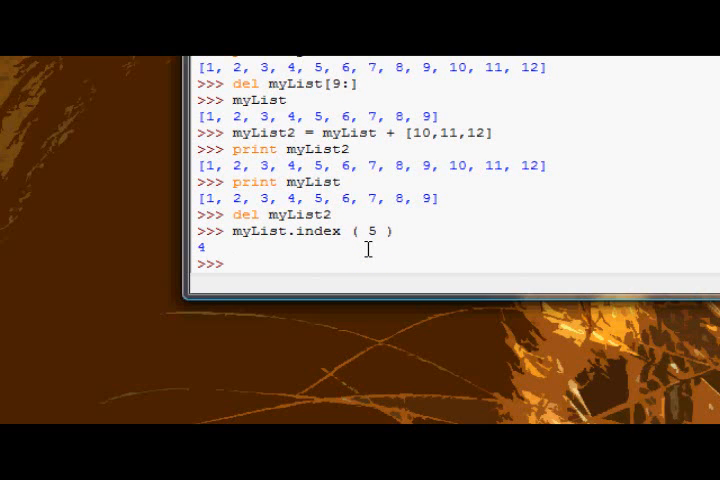
pyautogui.write('index_of_5 = myList.index ( 5')
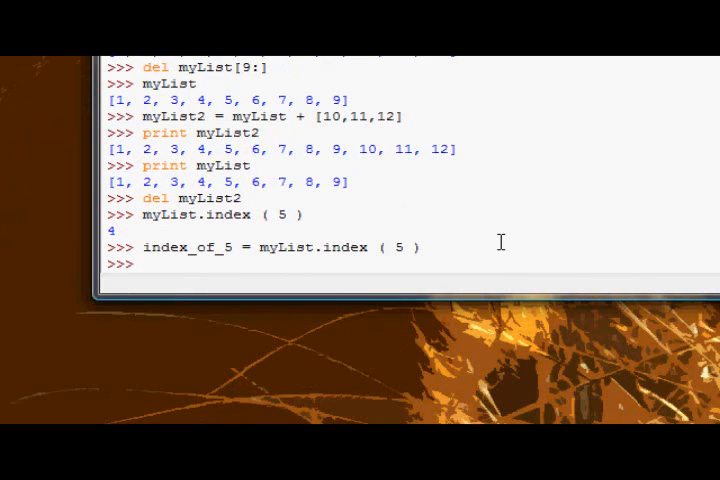
pyautogui.write('myList[')
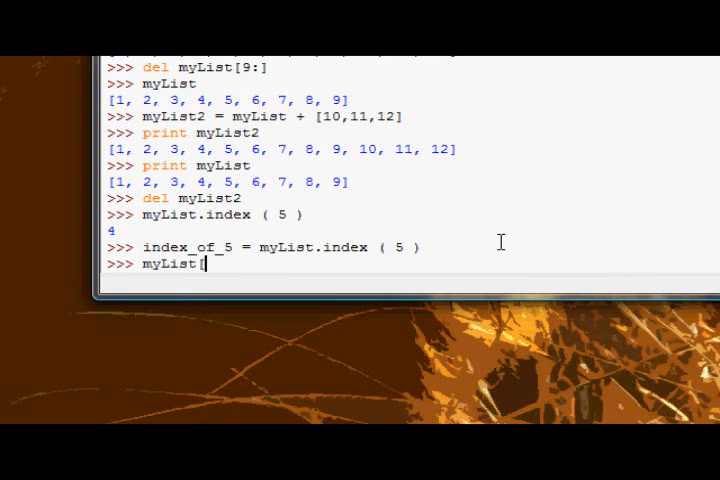
pyautogui.write('[index_of_5')
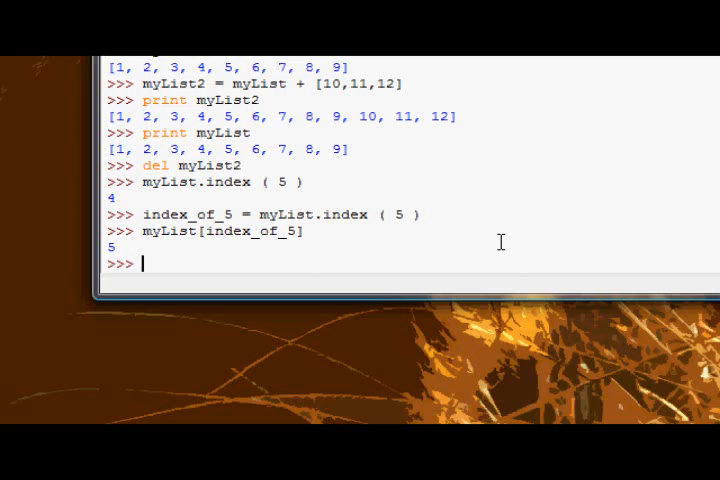
# - Run myList.index(5, 0, 3), raising ValueError since 5 lies outside positions 0-3
pyautogui.write('myList.e')
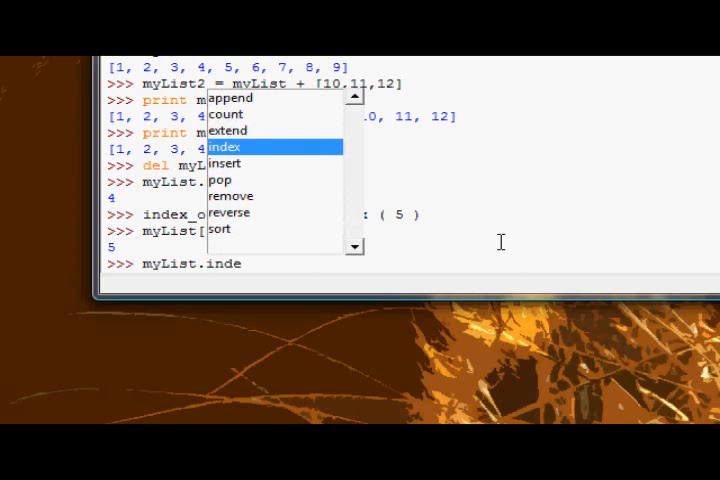
pyautogui.write('index (')
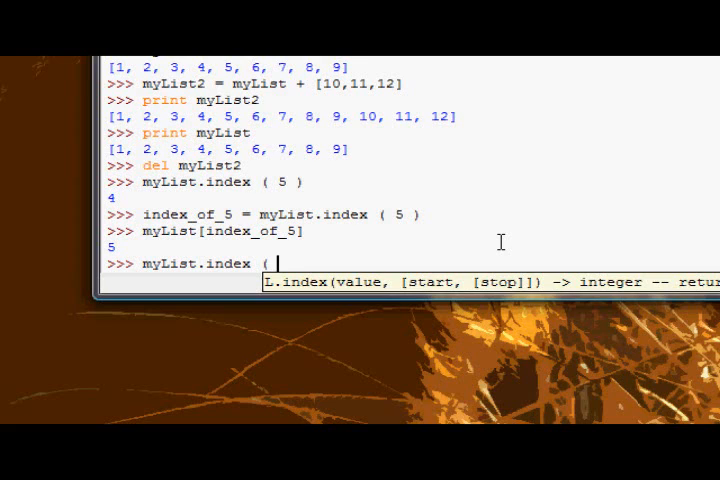
pyautogui.write('5,')
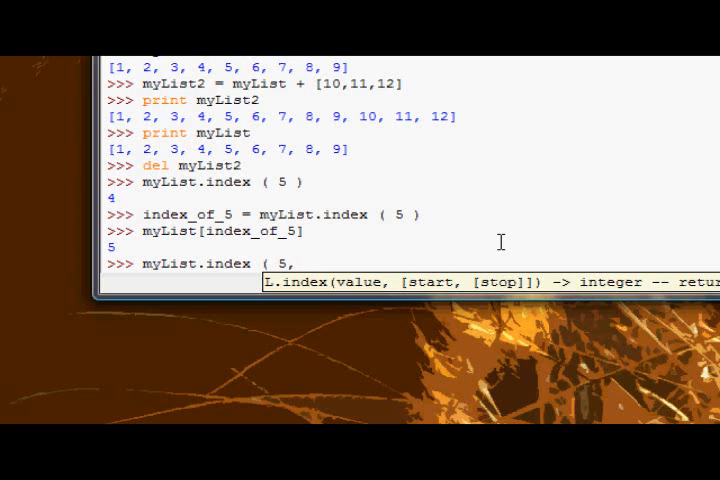
pyautogui.write('" "')
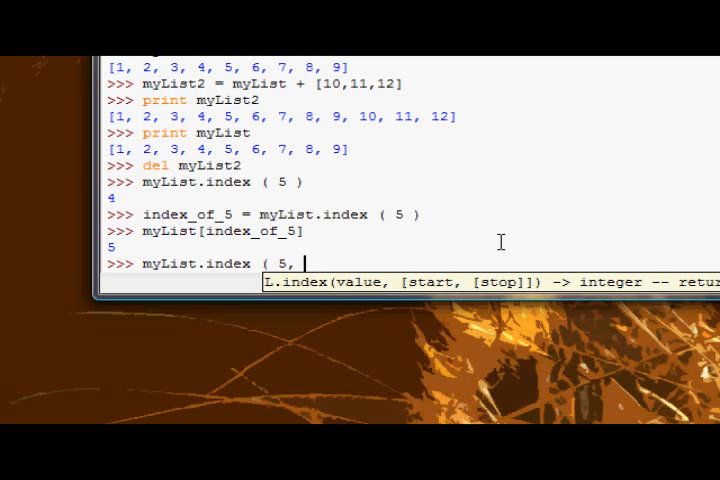
pyautogui.write('0')
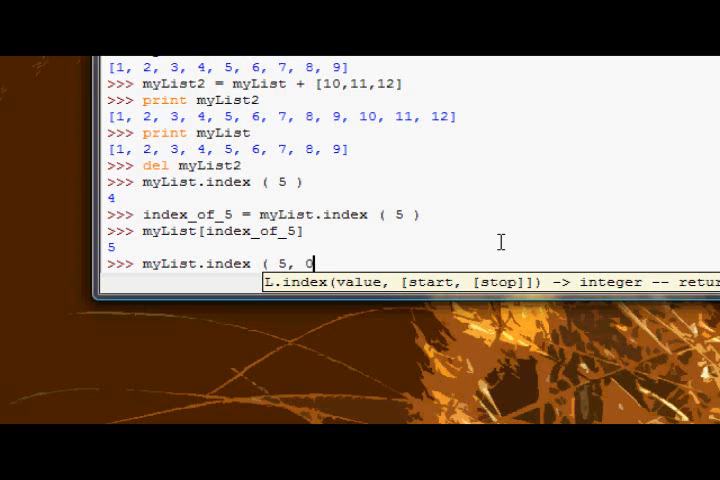
pyautogui.write(', 3')
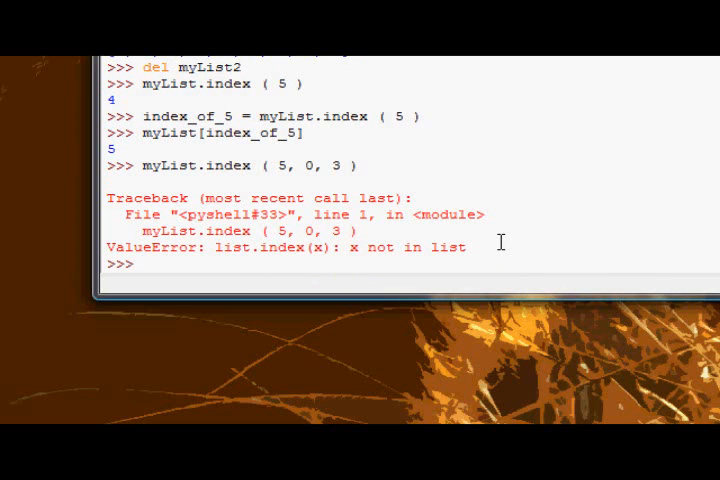
# - Run myList.index(5, 0, 4), raising a ValueError traceback
pyautogui.write('myList.')
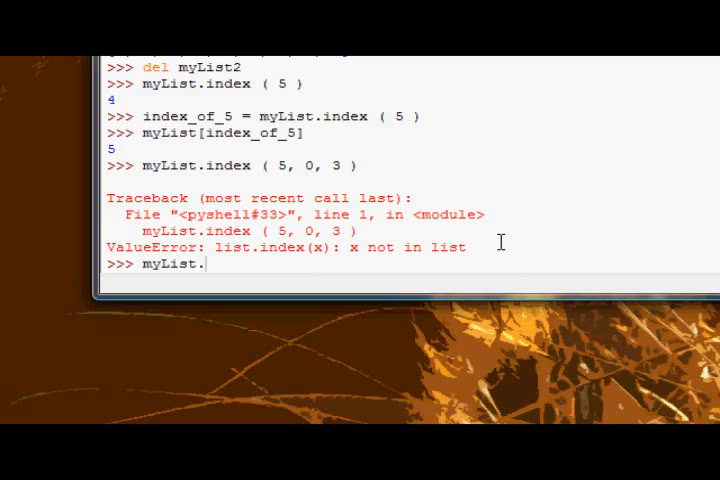
pyautogui.write('index (')
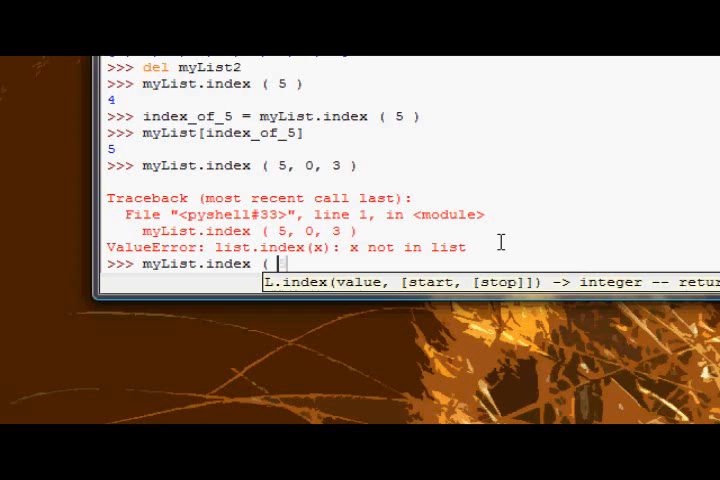
pyautogui.write('5, 0, 4 )')
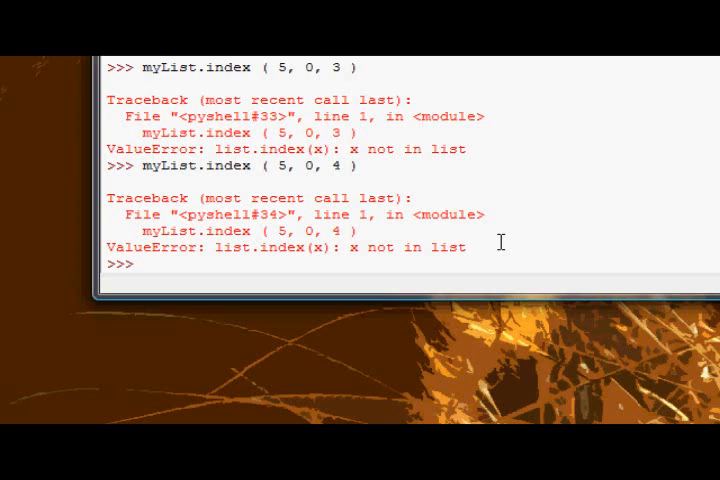
# - Run myList.index(1, 1, 1), raising ValueError, and begin another myList.index( call
pyautogui.write('myList.in')
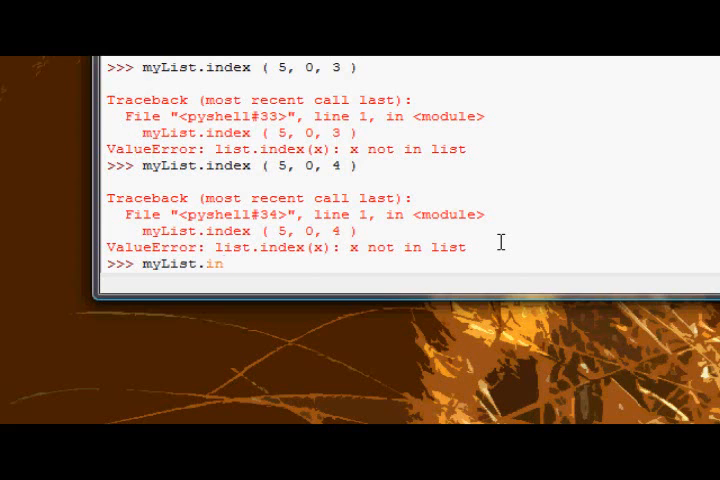
pyautogui.write('dex ( 1')
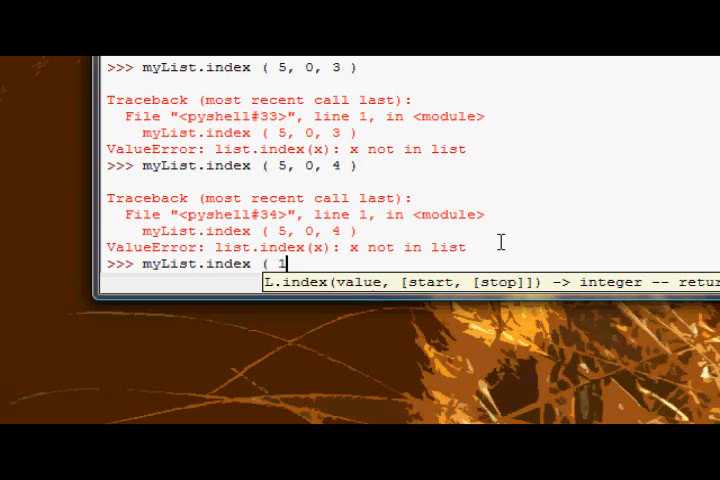
pyautogui.write(', 1, 1')
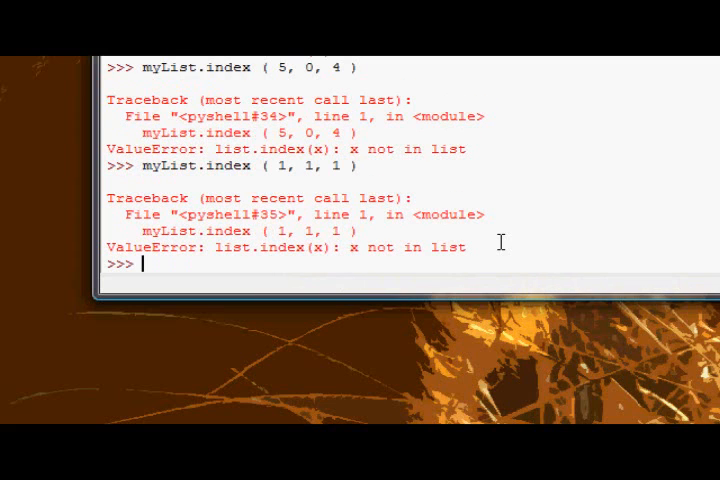
pyautogui.write('my')
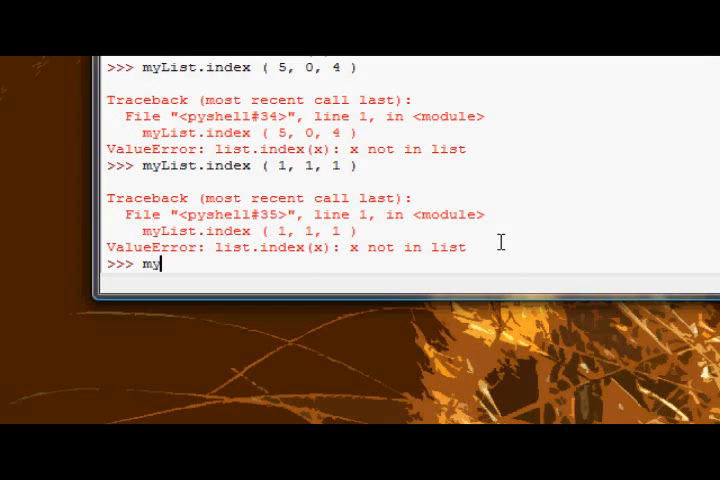
pyautogui.write('List.index')
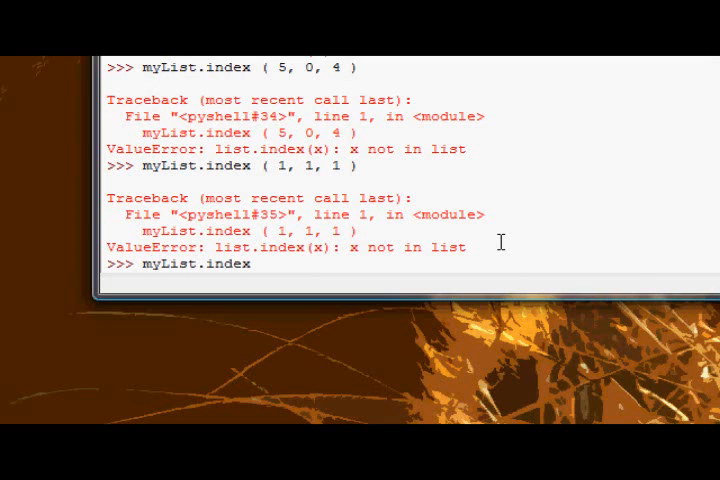
pyautogui.write('(')
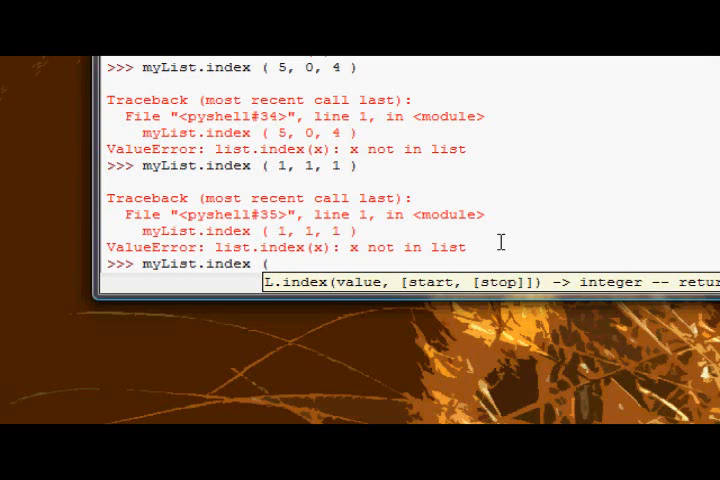
# - Run myList.index(1, 0, 1) returning 0, then rerun myList.index(5, 0, 4) raising ValueError
pyautogui.write('1, 0 ,1')
pyautogui.write('m')
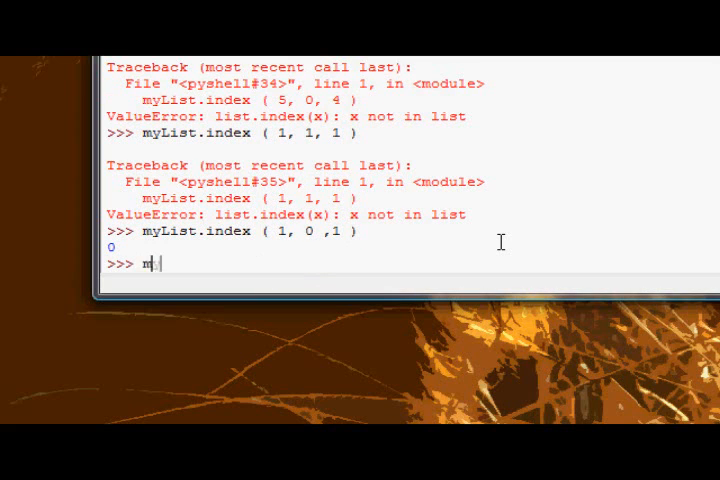
pyautogui.write('yList')
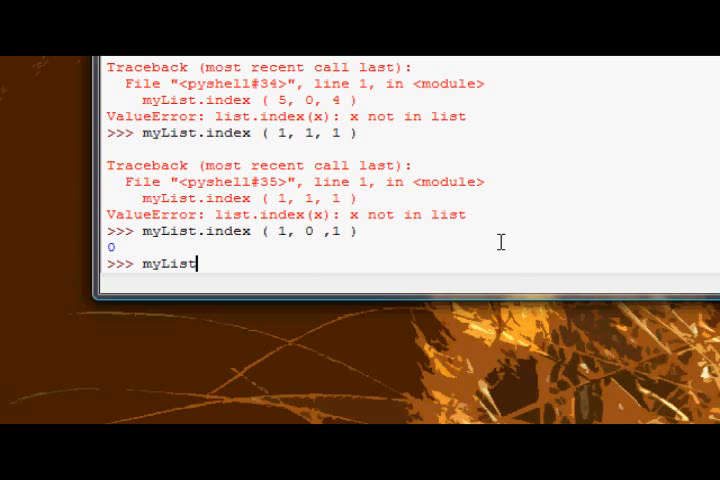
pyautogui.write('.index')
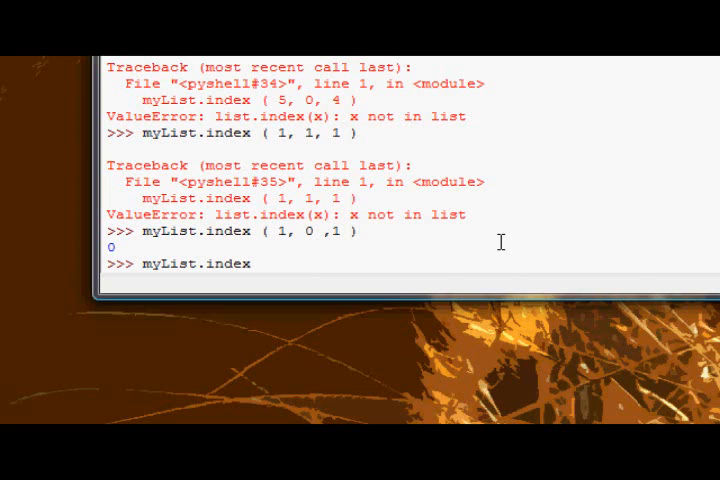
pyautogui.write('( 5, 0.')
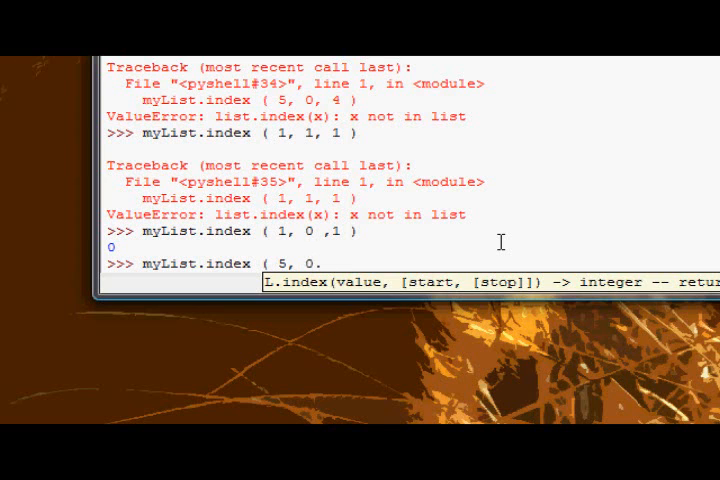
pyautogui.press('Return')
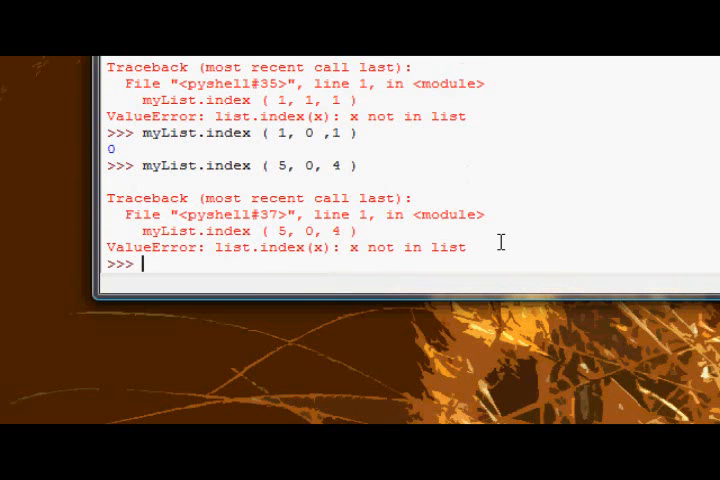